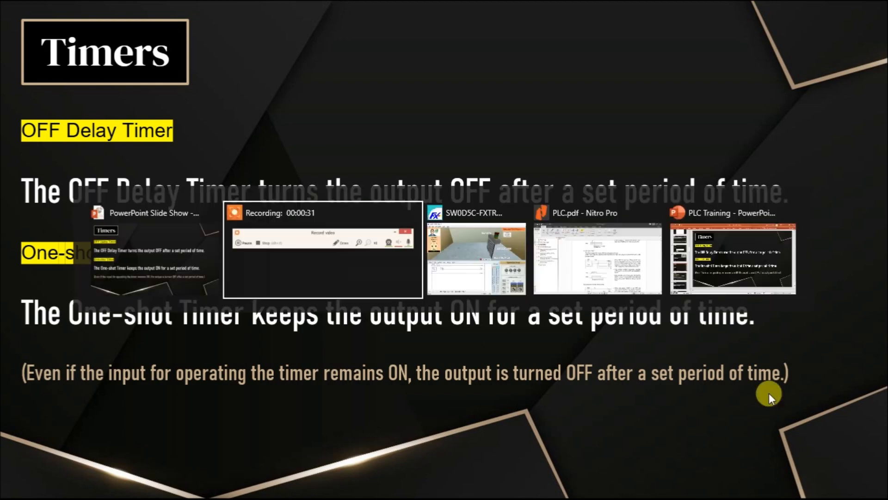
Switch from the PowerPoint Timers slide show to the FX Trainer simulator window.
click(475, 258)
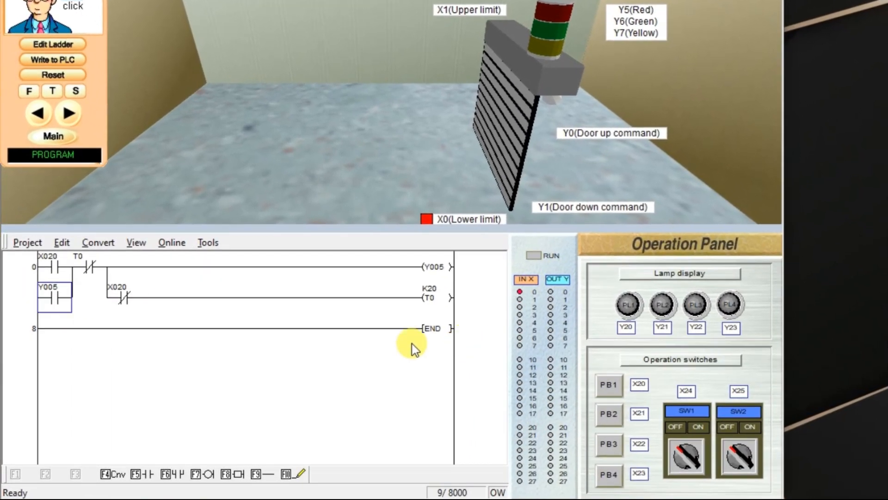
mouse_move(297, 374)
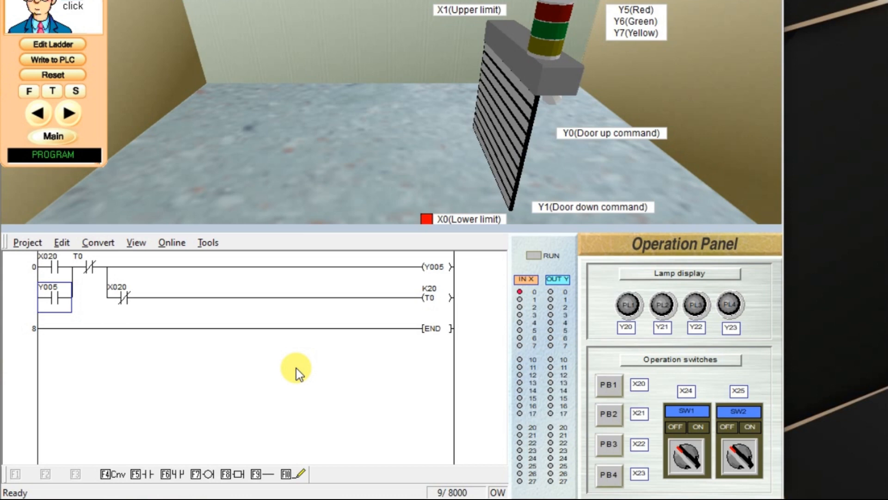
mouse_move(31, 269)
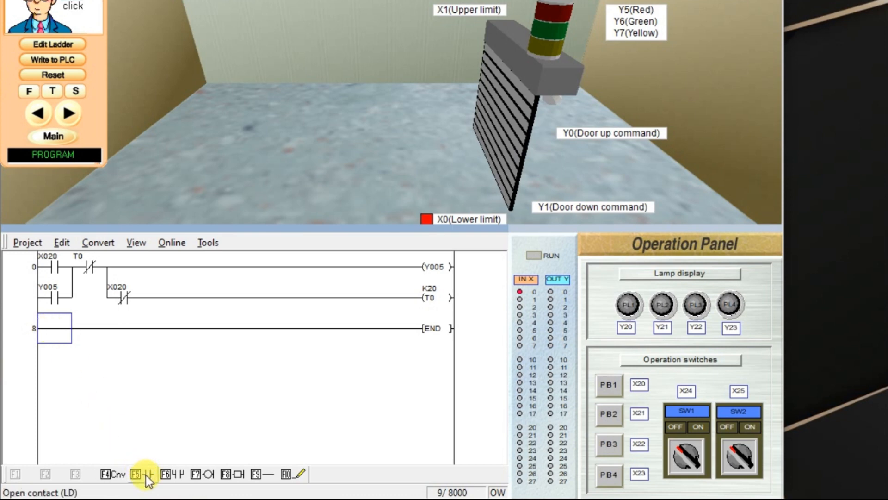
Place a rising-edge pulse contact on X21 at the start of the new rung.
click(135, 474)
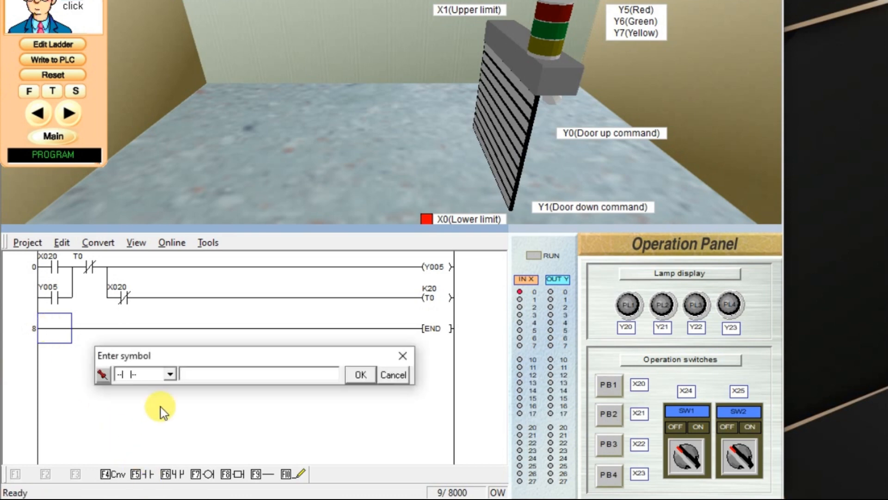
click(170, 373)
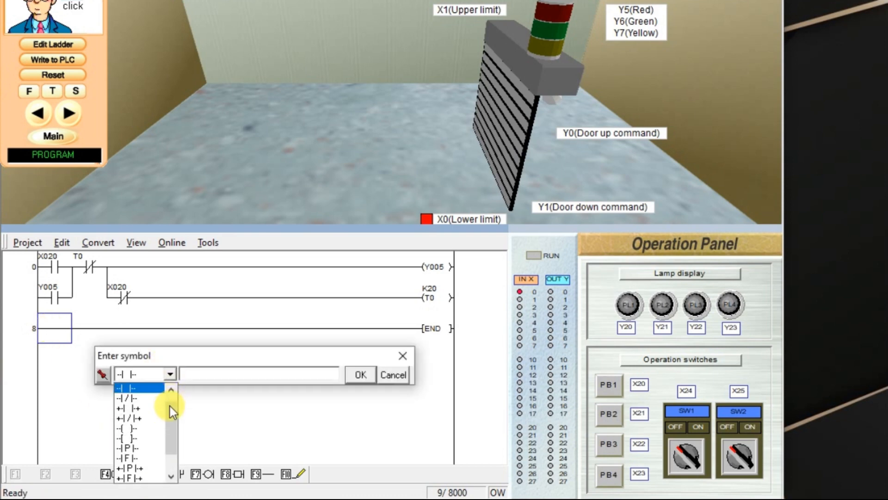
click(128, 446)
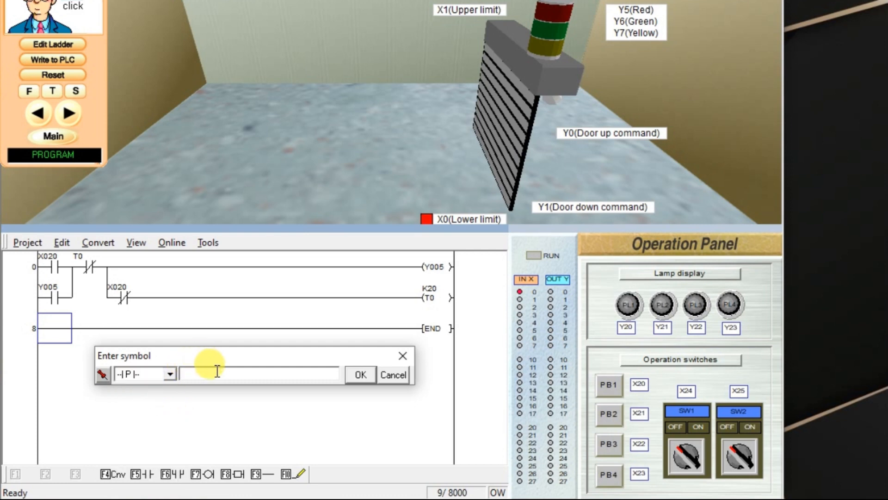
text(X)
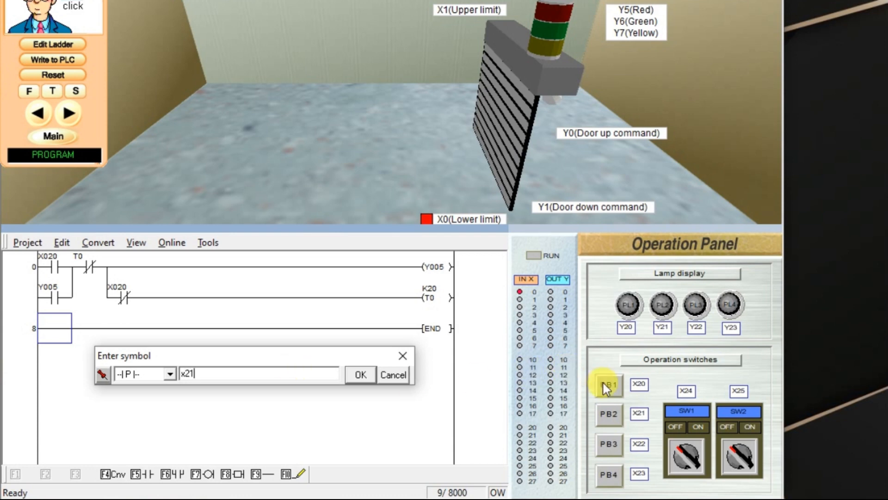
mouse_move(361, 375)
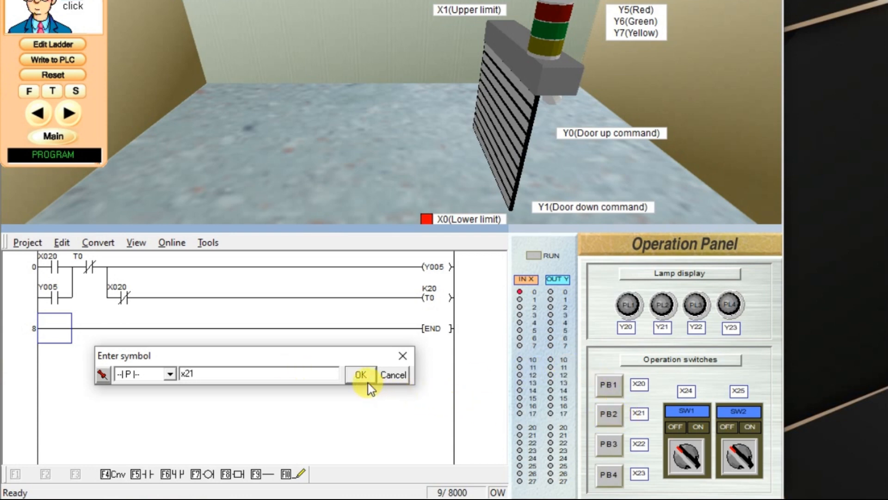
click(360, 375)
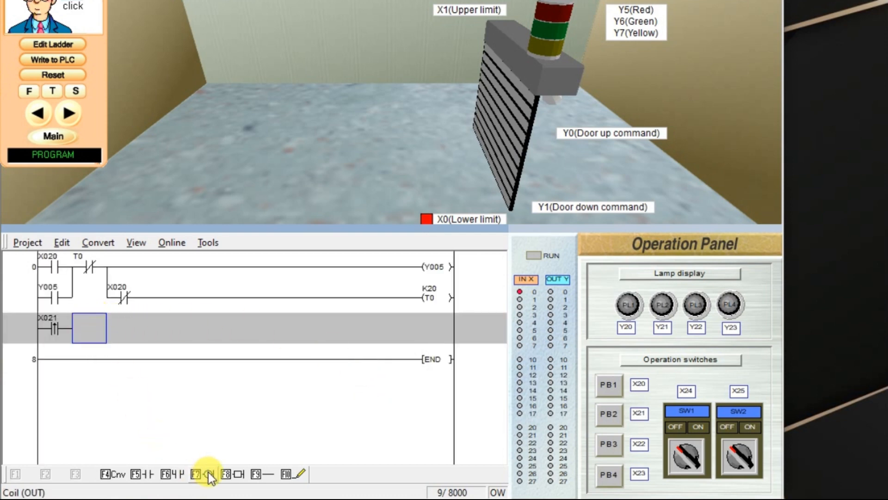
Add output coil Y20 after the X21 pulse contact.
click(202, 474)
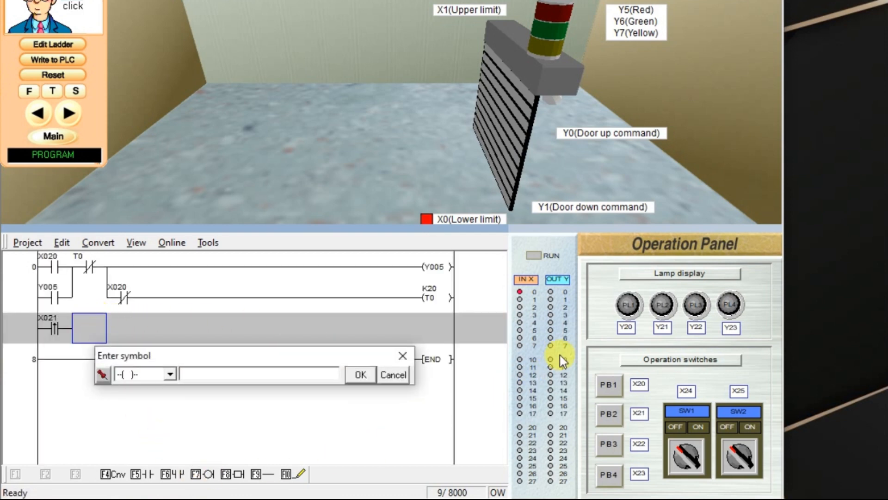
mouse_move(328, 374)
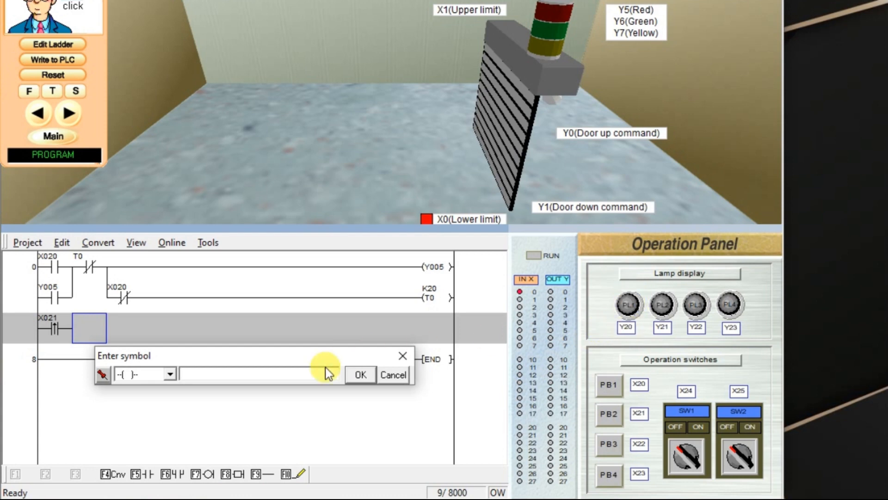
text(y)
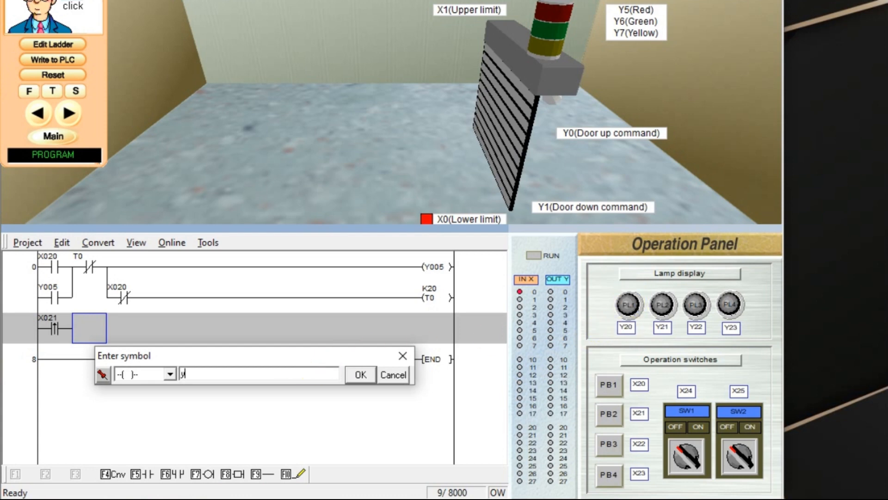
text(y20)
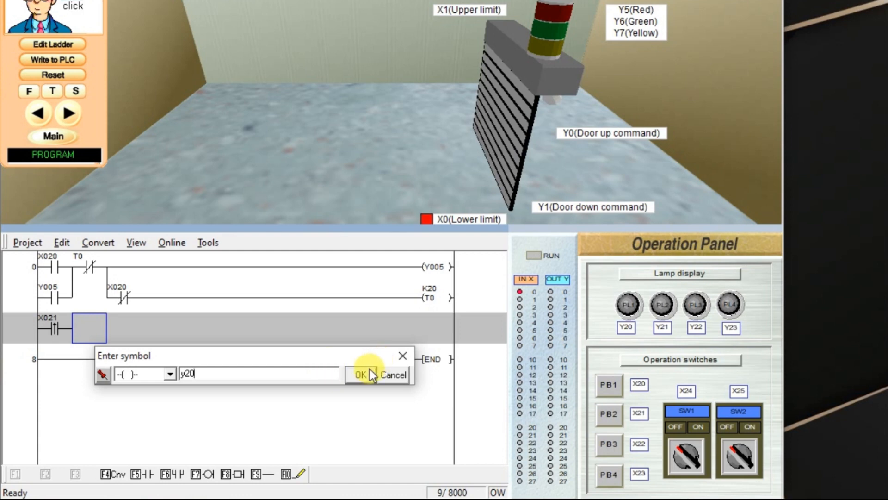
click(359, 375)
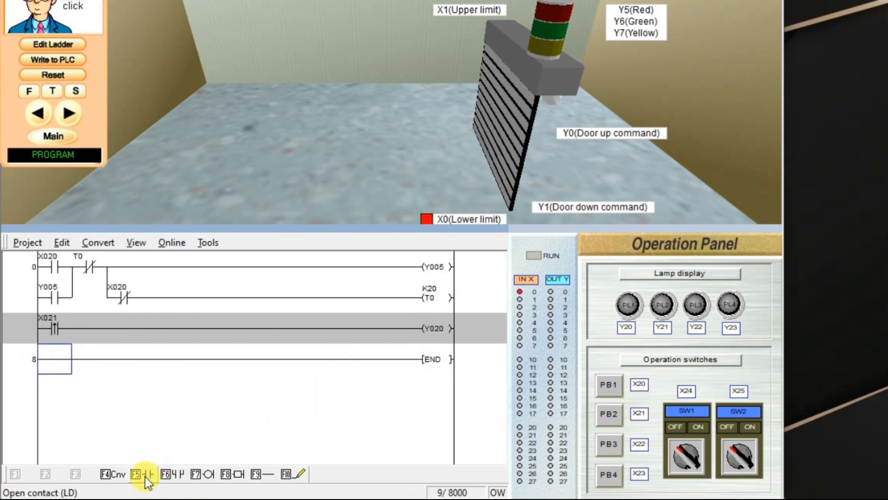
Add a Y20 holding contact on a branch parallel to X21.
click(134, 474)
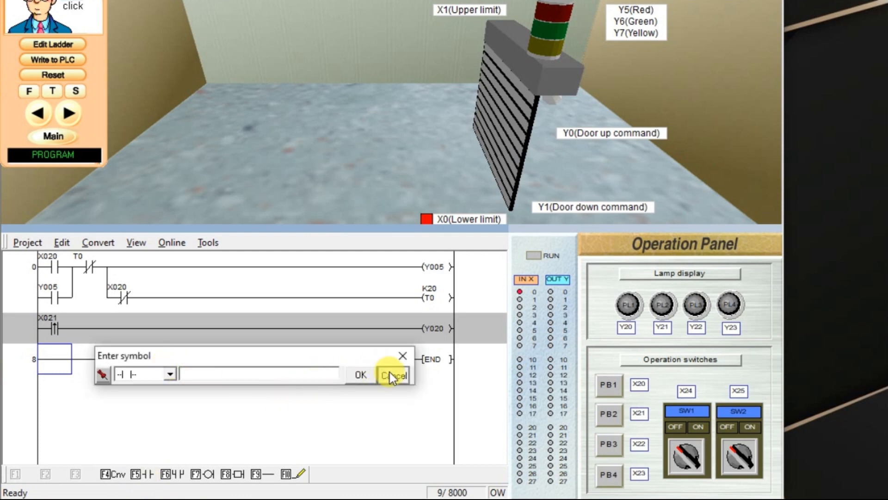
click(394, 375)
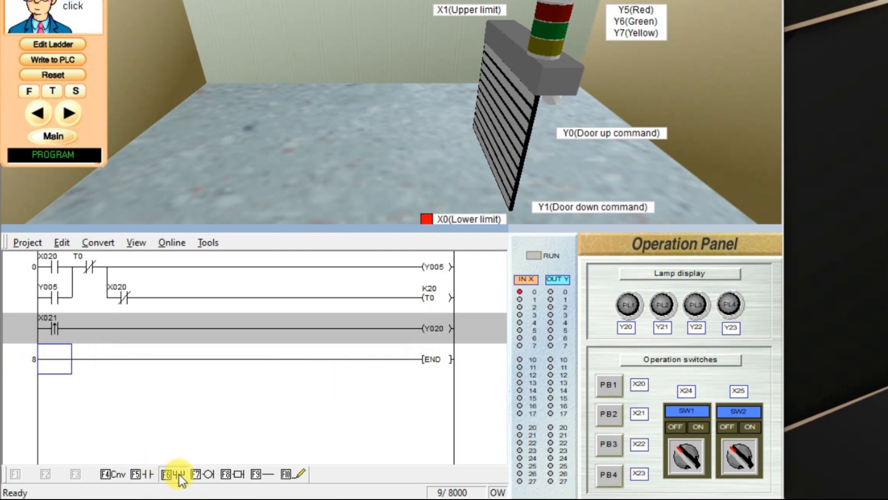
click(177, 474)
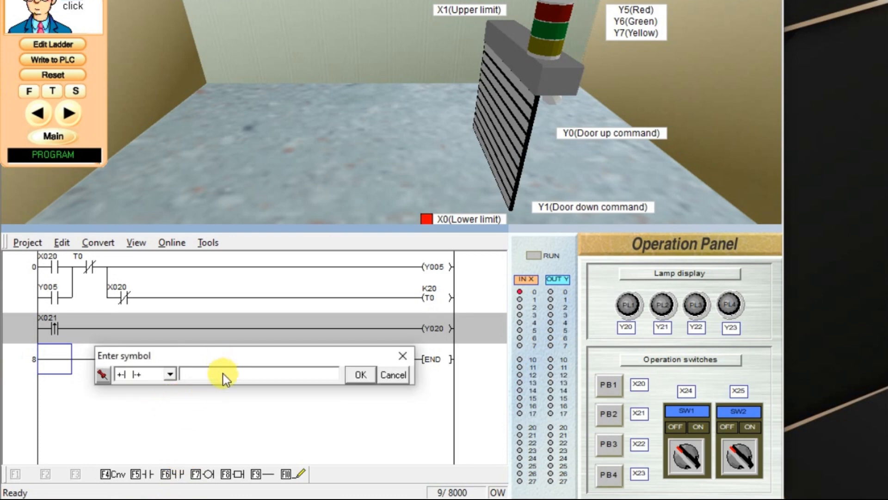
text(y)
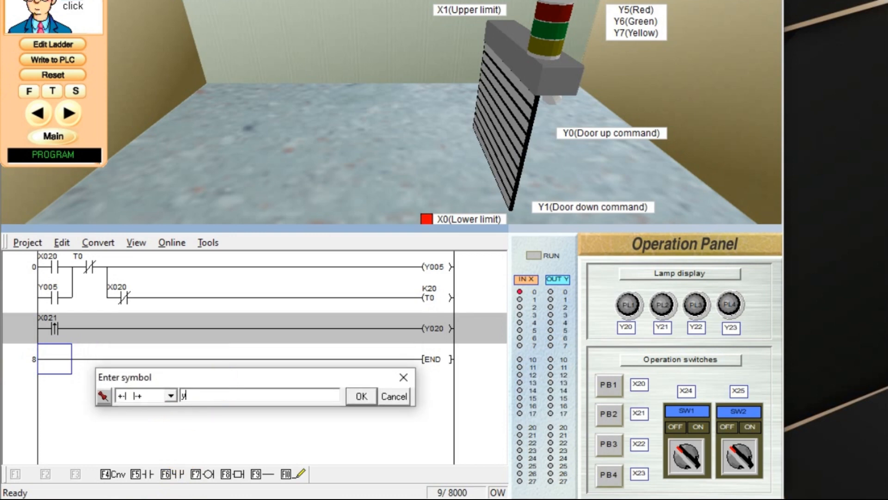
text(20)
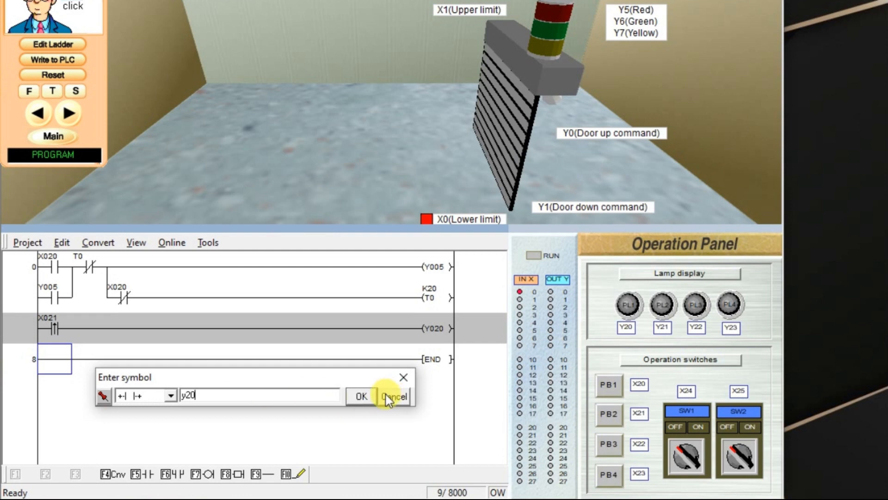
click(361, 396)
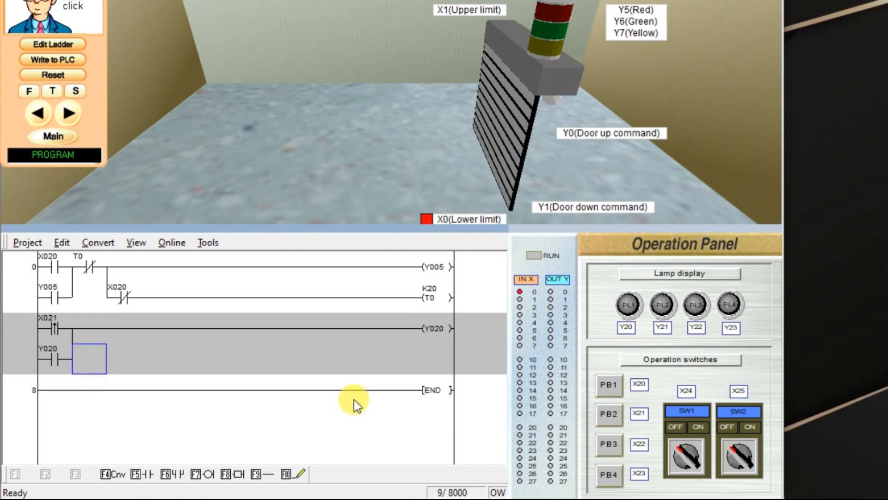
click(195, 328)
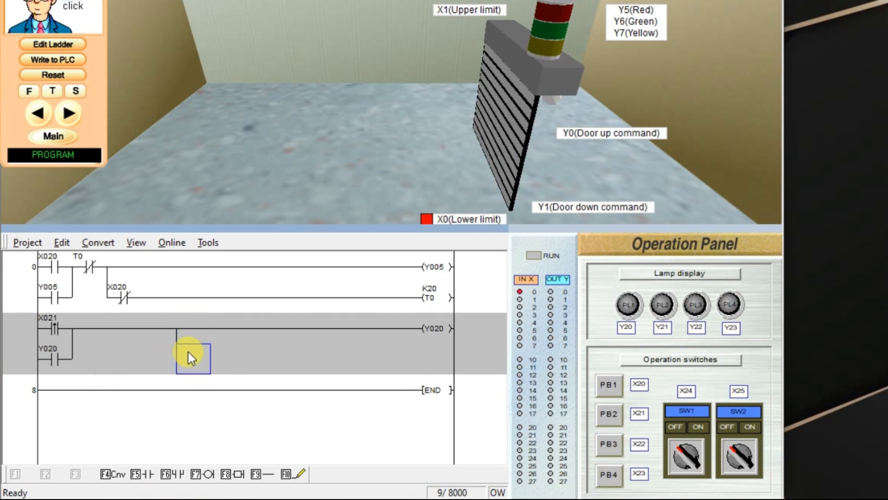
Place a T1 timer coil with preset K30 on the lower branch.
click(197, 474)
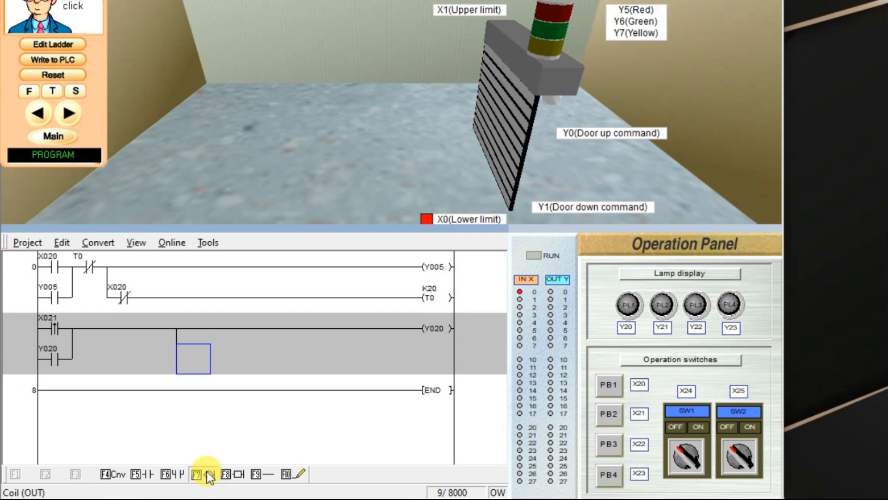
click(196, 474)
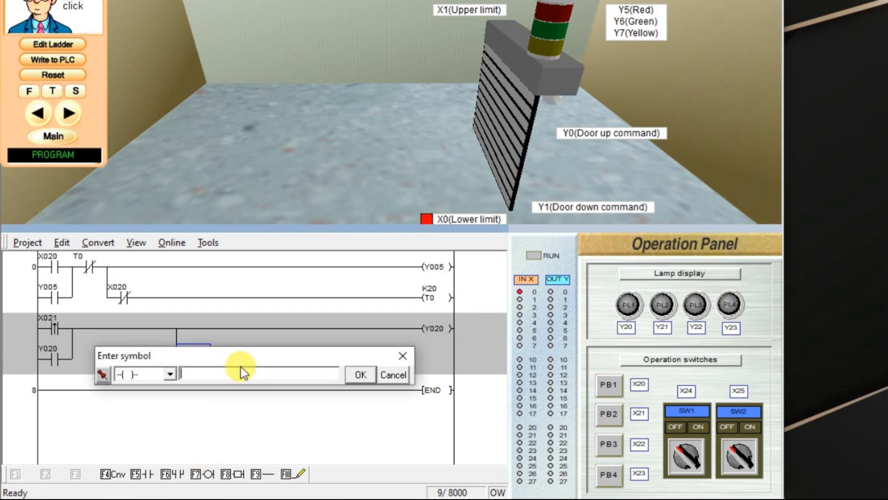
text(T)
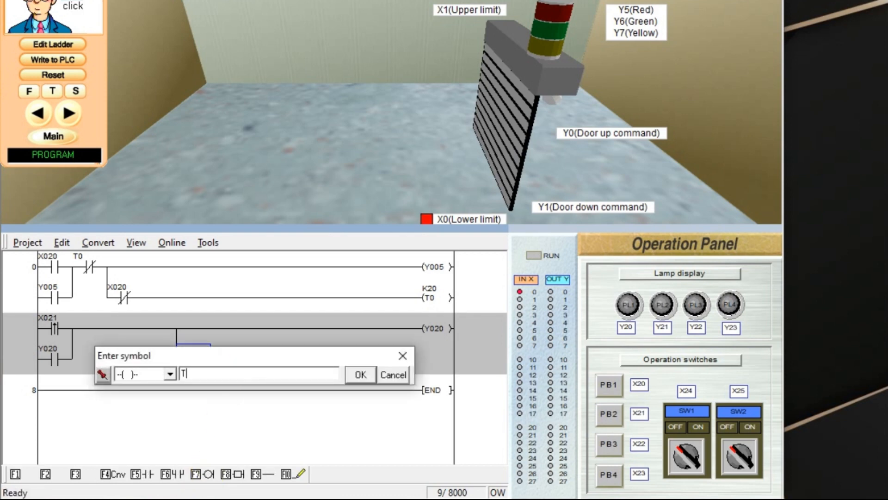
text(1)
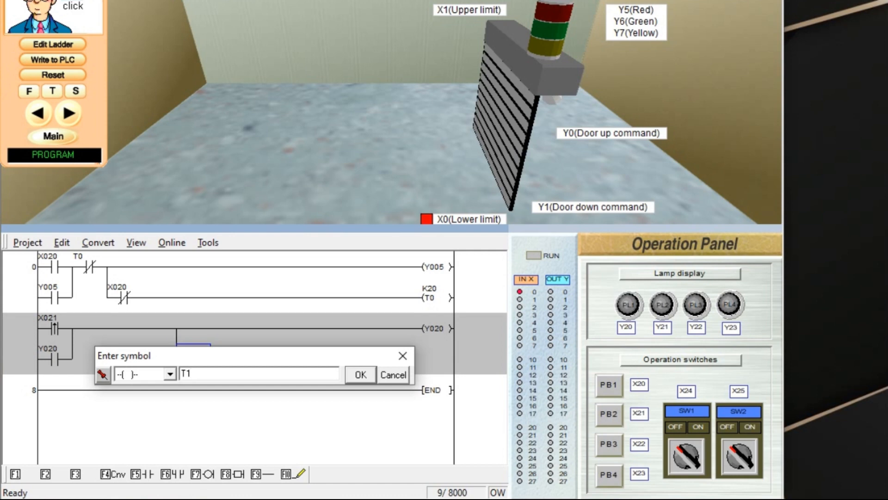
text(K)
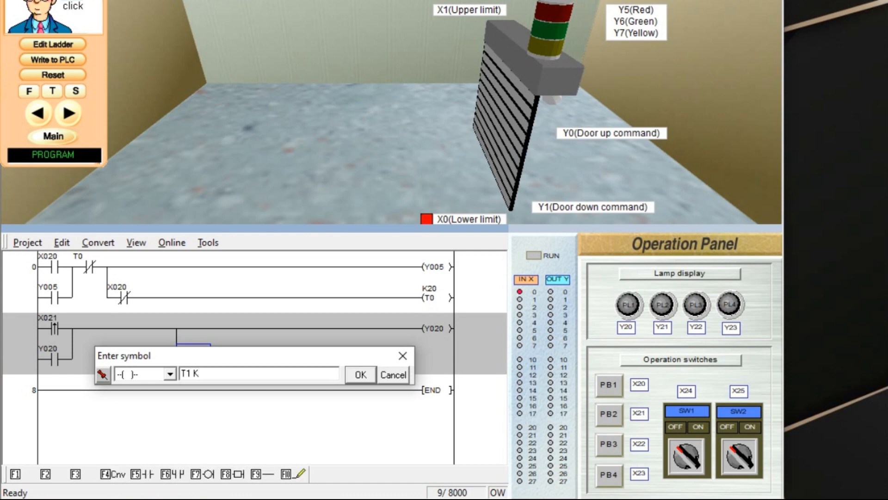
text(30)
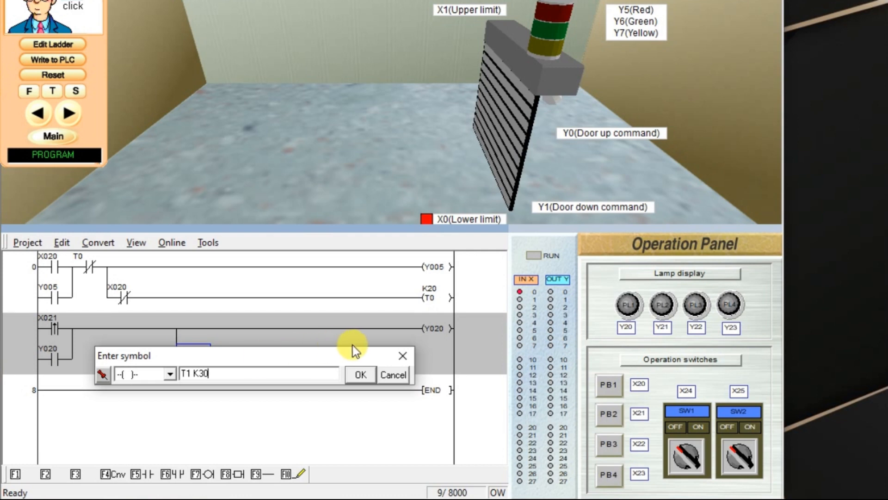
click(360, 374)
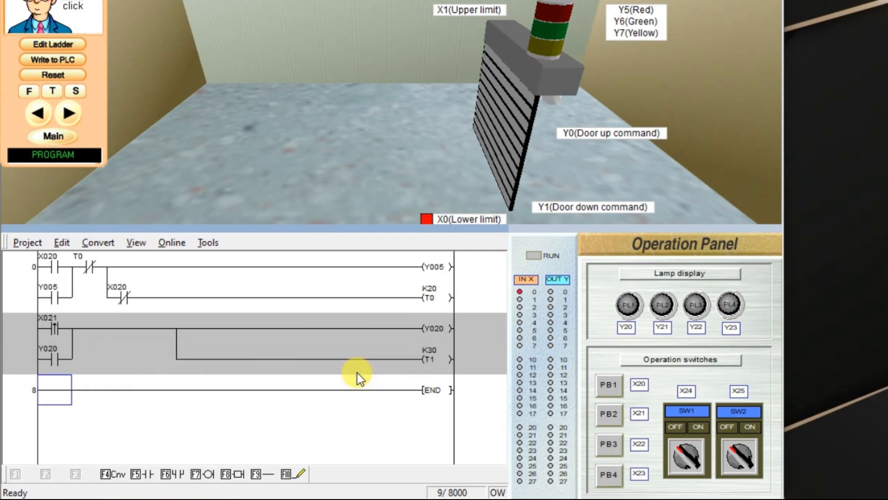
mouse_move(96, 340)
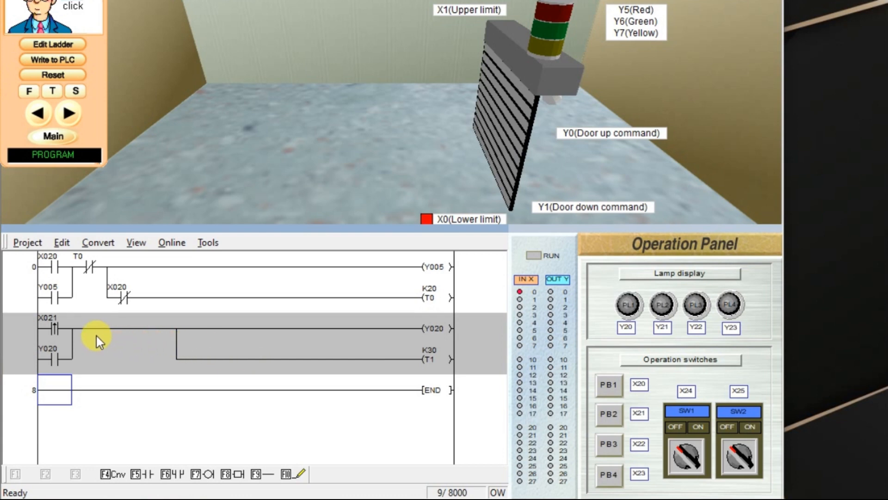
Insert a normally closed T1 contact directly after the X21 pulse contact on the Y20 rung.
click(123, 331)
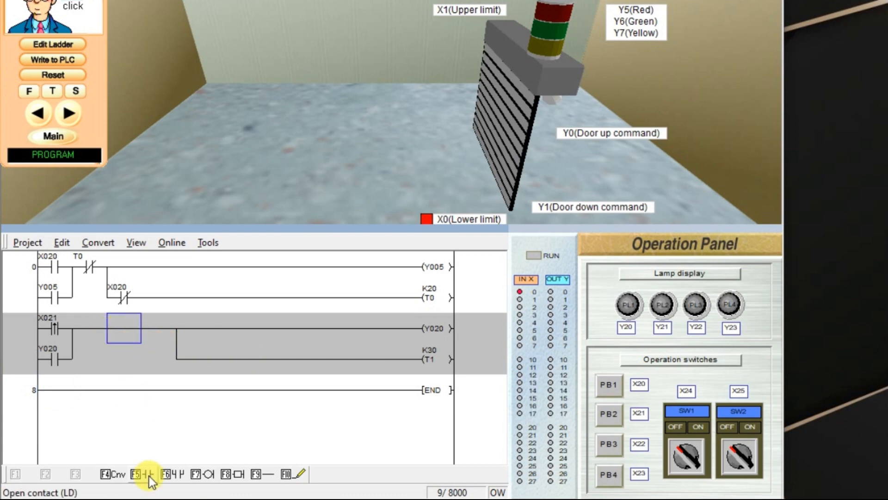
click(139, 474)
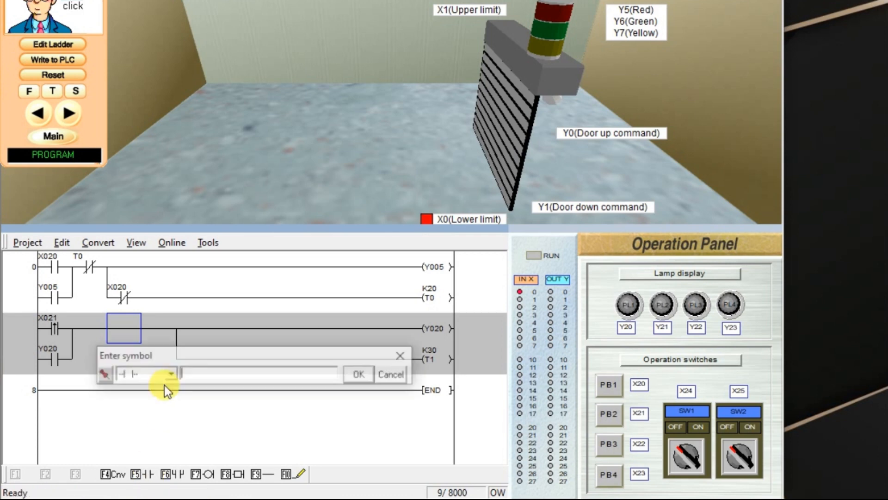
click(170, 373)
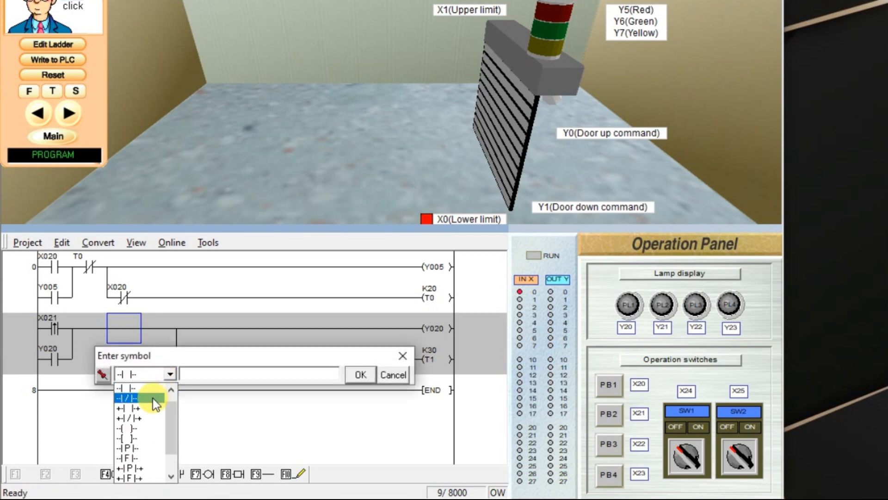
click(131, 395)
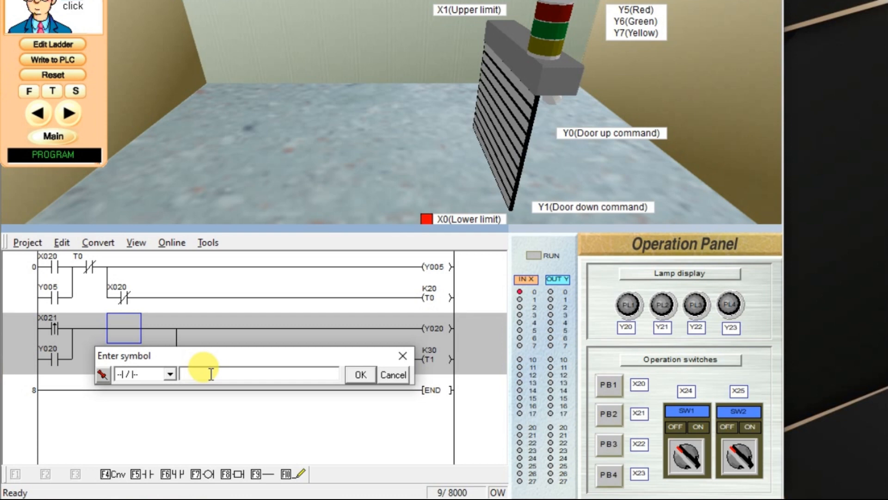
click(255, 374)
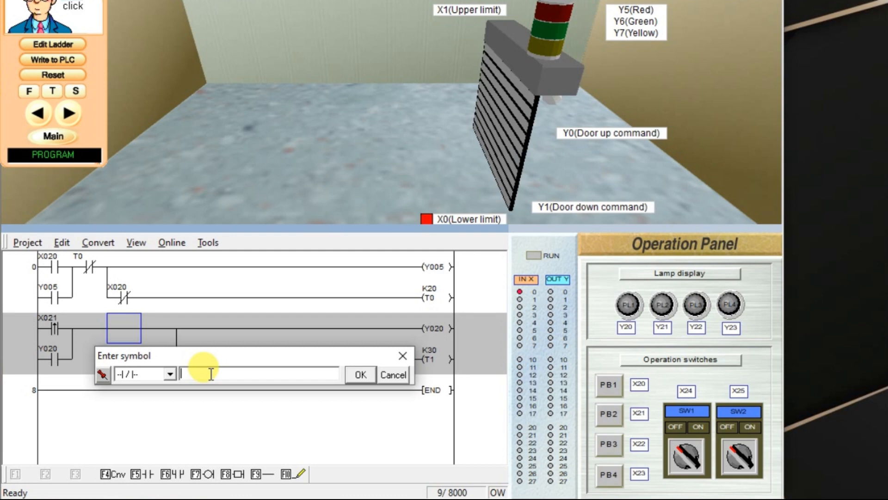
text(T)
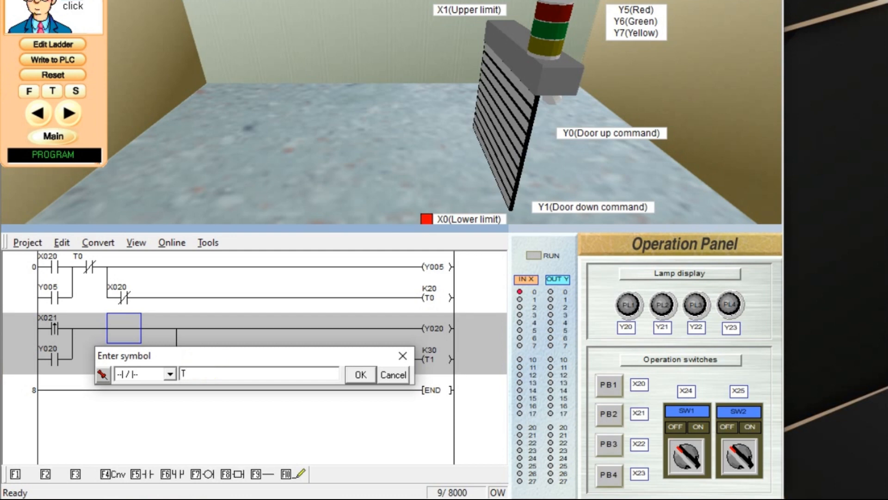
click(361, 375)
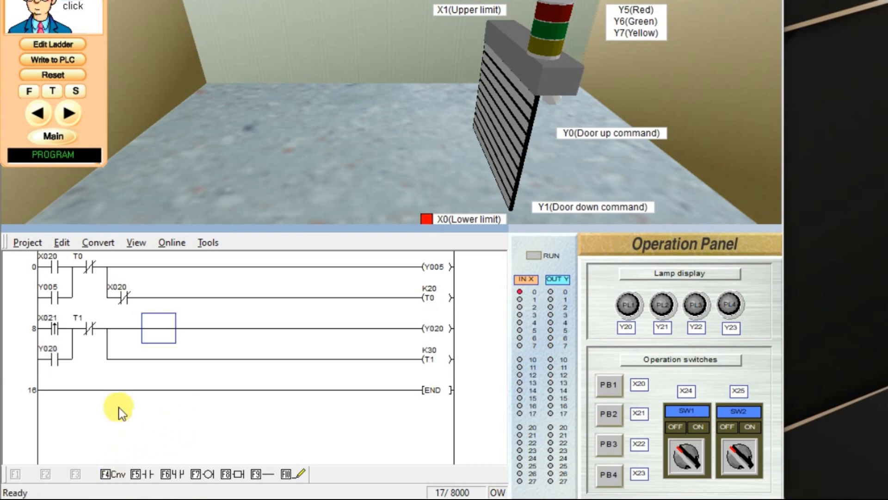
Write the ladder to the PLC and acknowledge the Write Completed message.
click(52, 60)
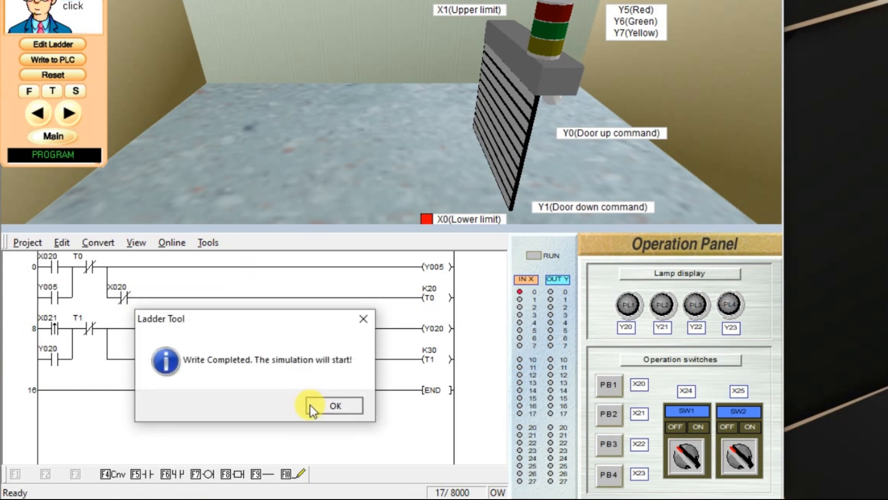
click(334, 405)
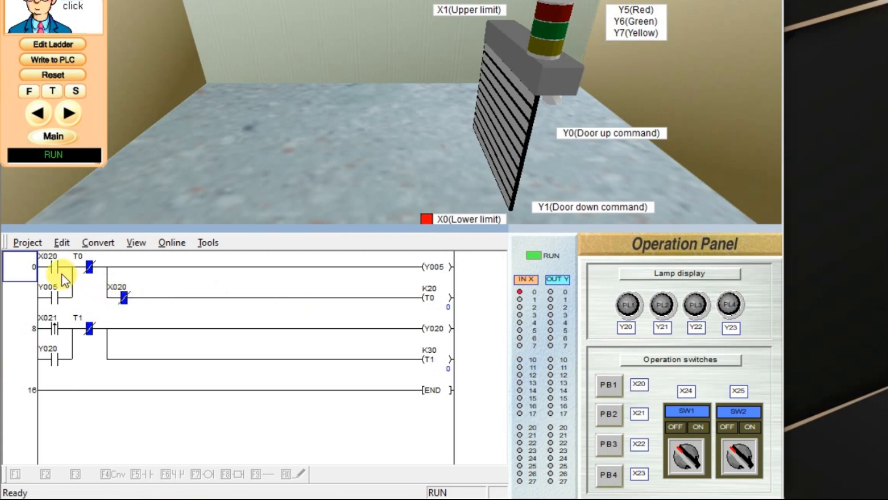
click(49, 329)
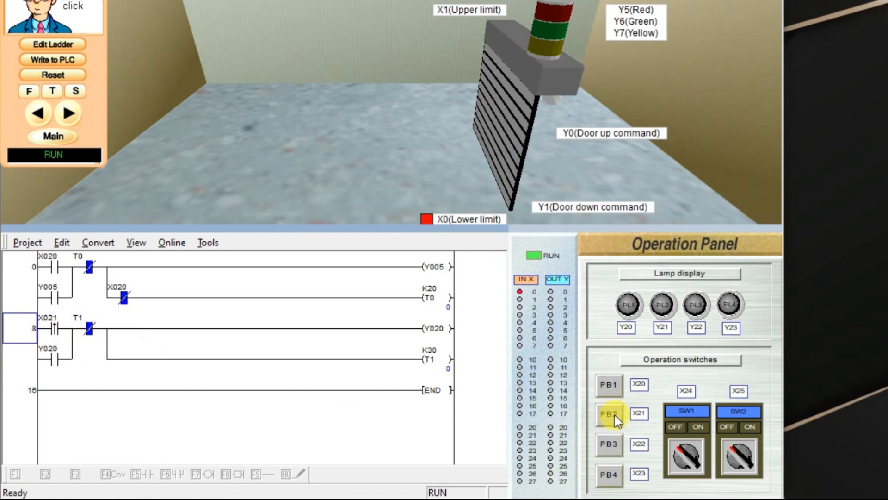
click(609, 413)
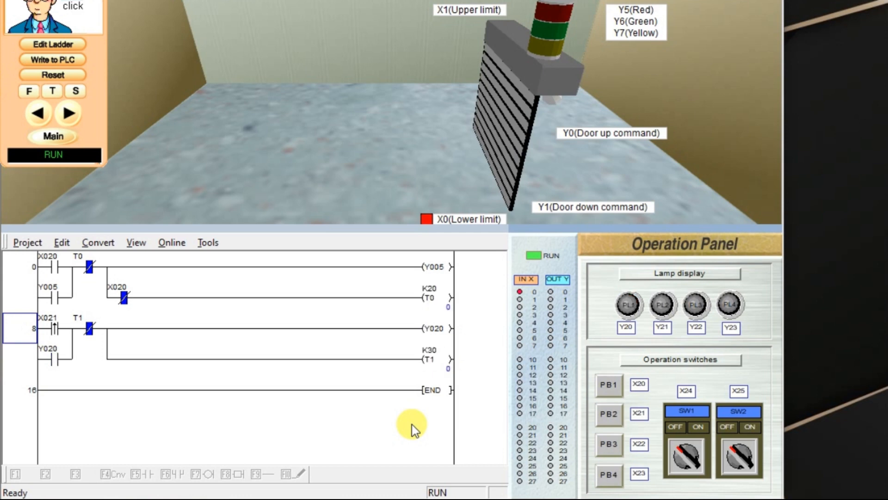
mouse_move(419, 424)
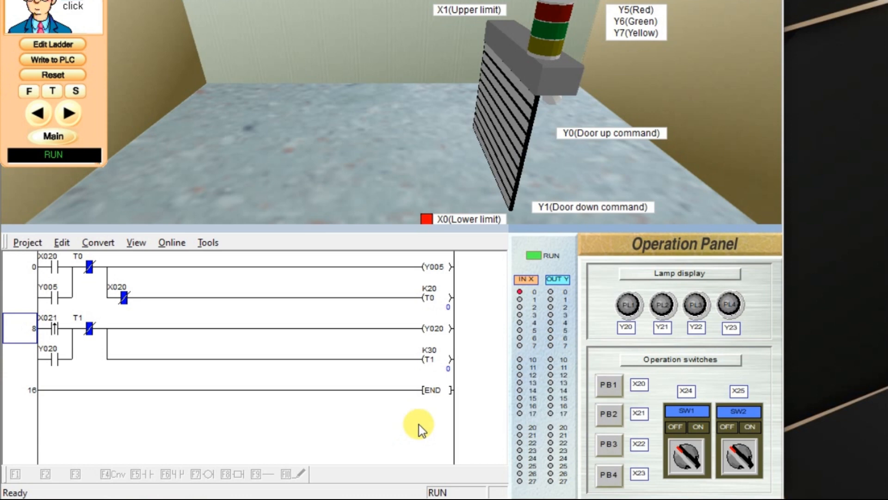
click(609, 414)
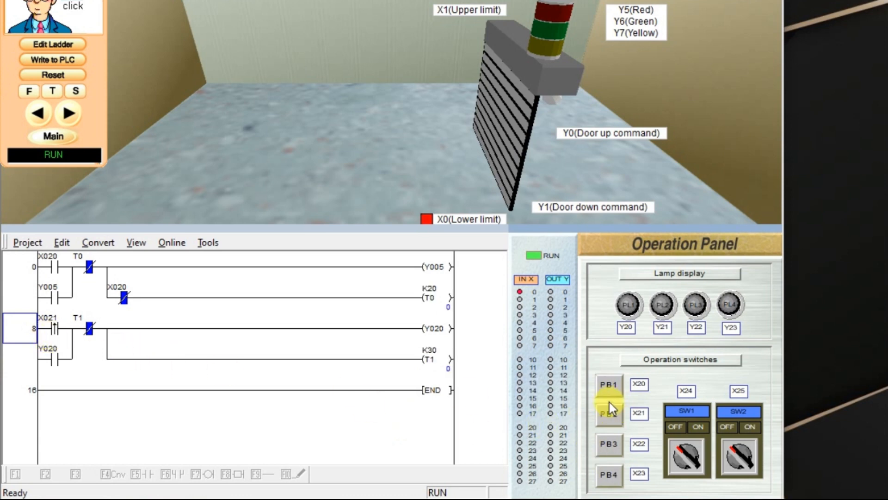
mouse_move(424, 386)
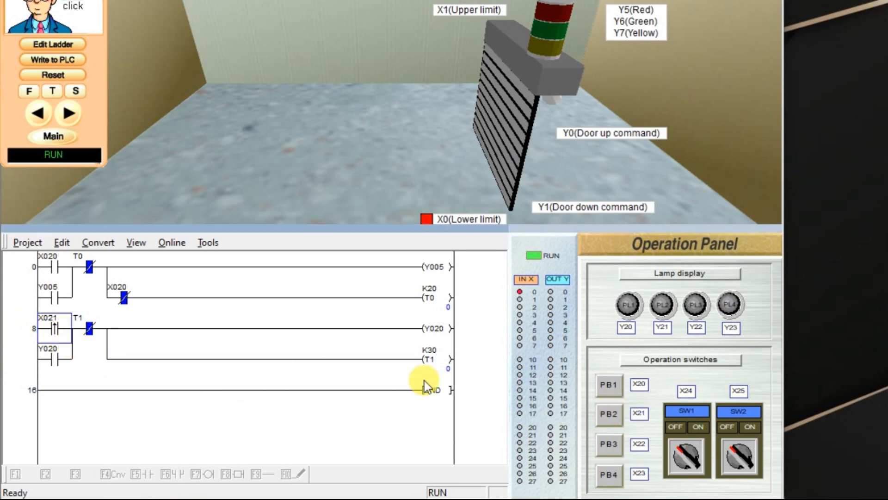
click(608, 414)
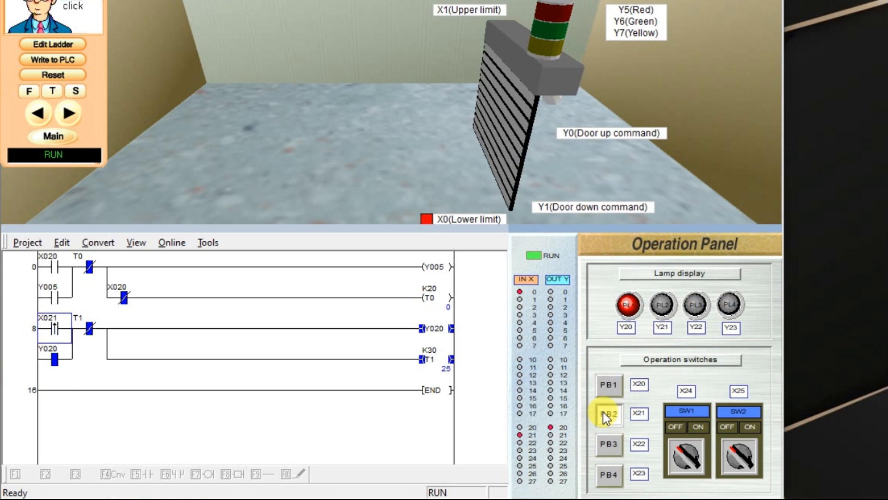
click(609, 413)
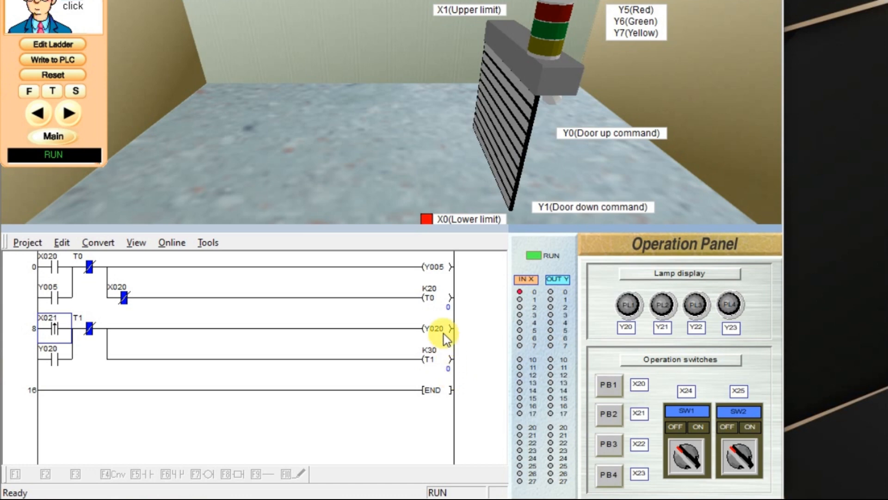
mouse_move(595, 403)
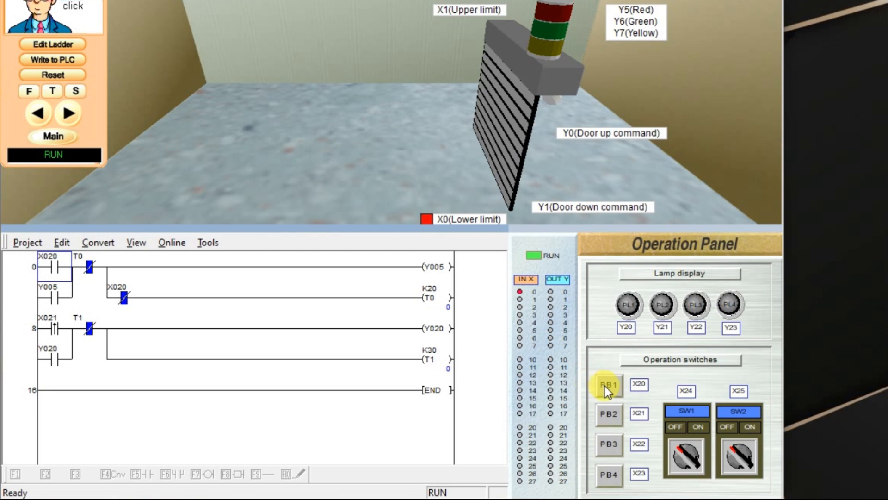
click(608, 384)
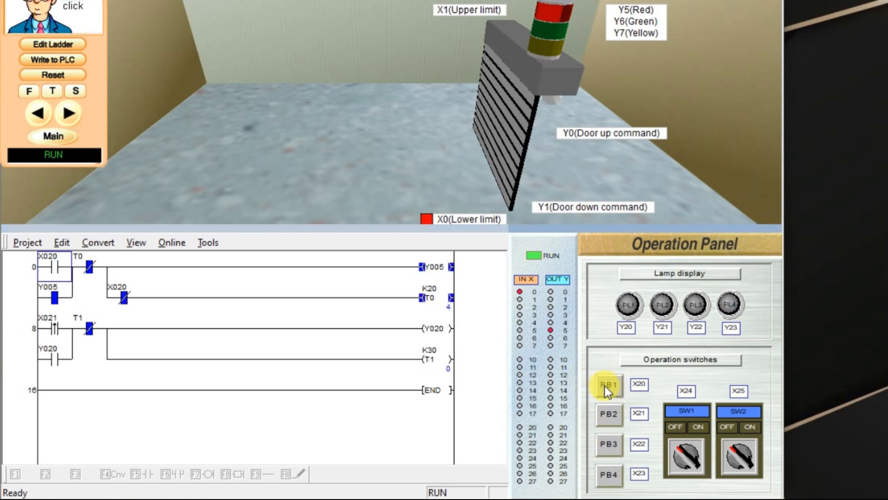
click(608, 385)
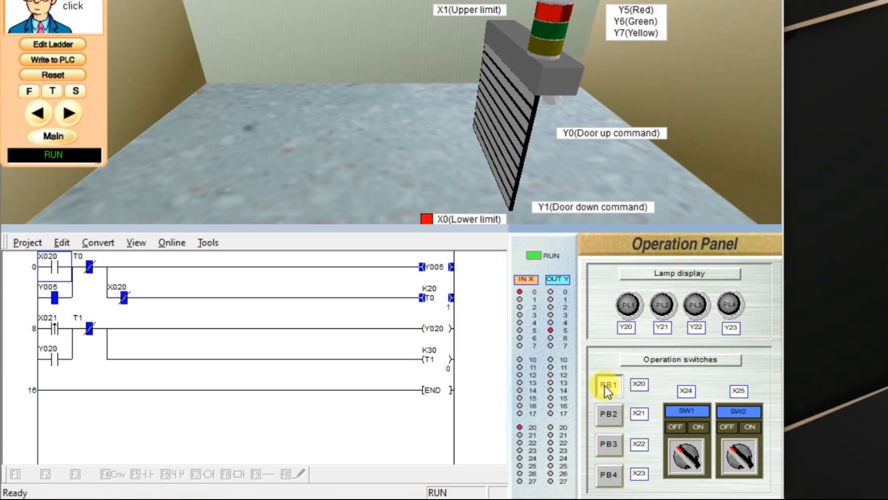
click(609, 384)
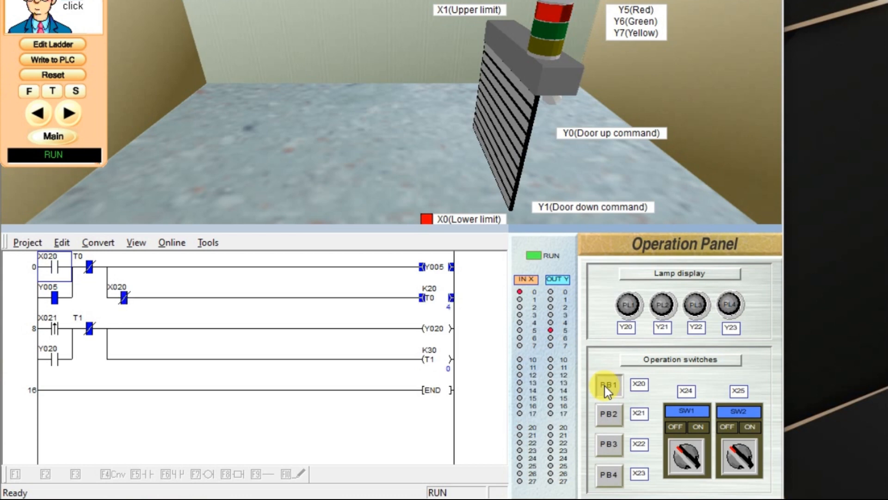
click(607, 384)
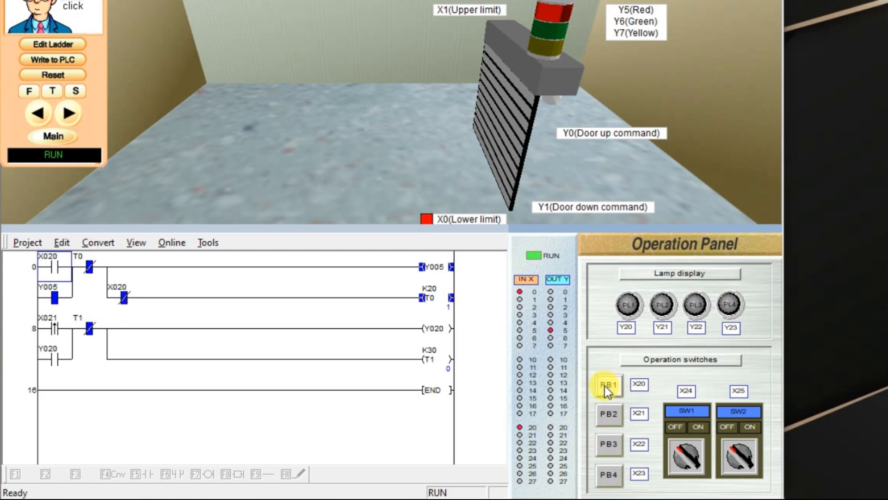
click(608, 386)
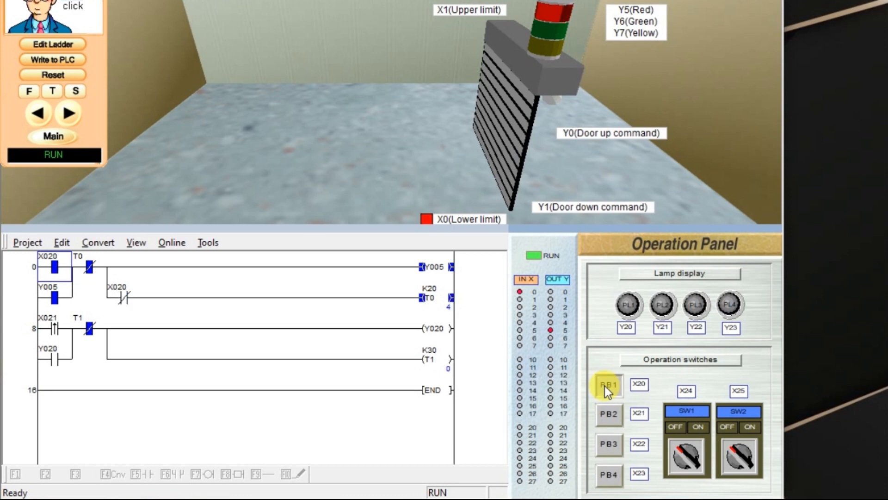
click(609, 384)
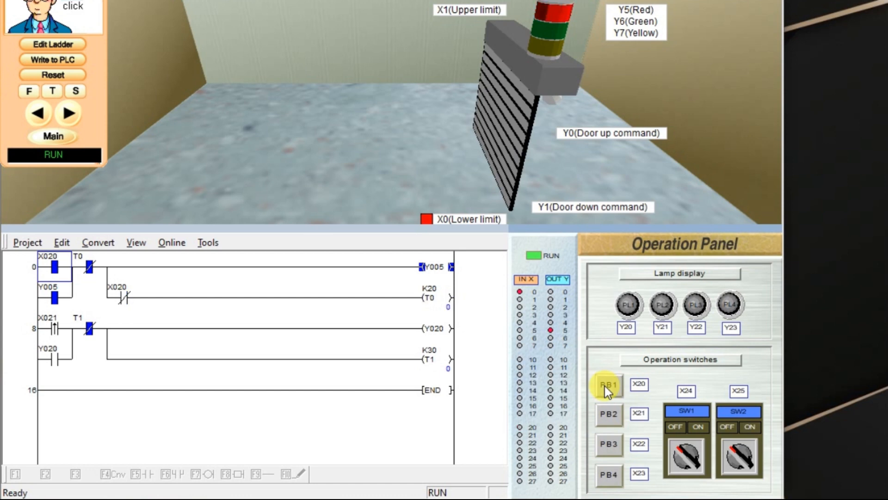
click(609, 386)
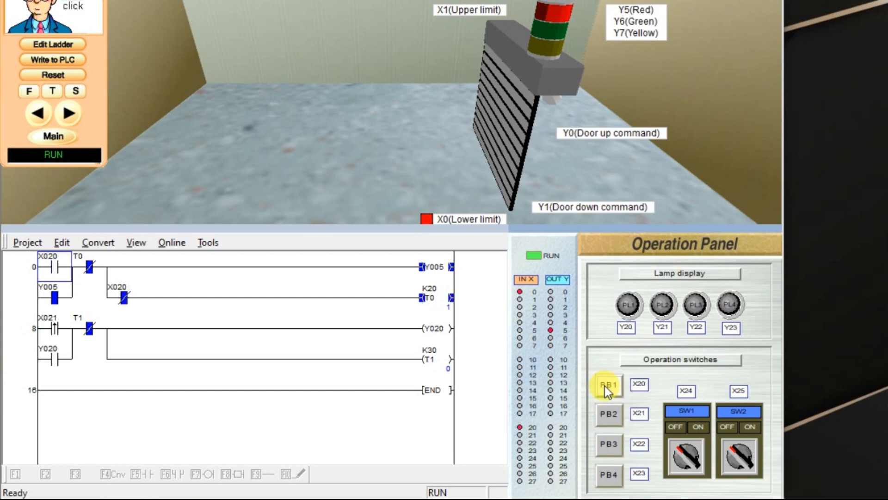
click(608, 384)
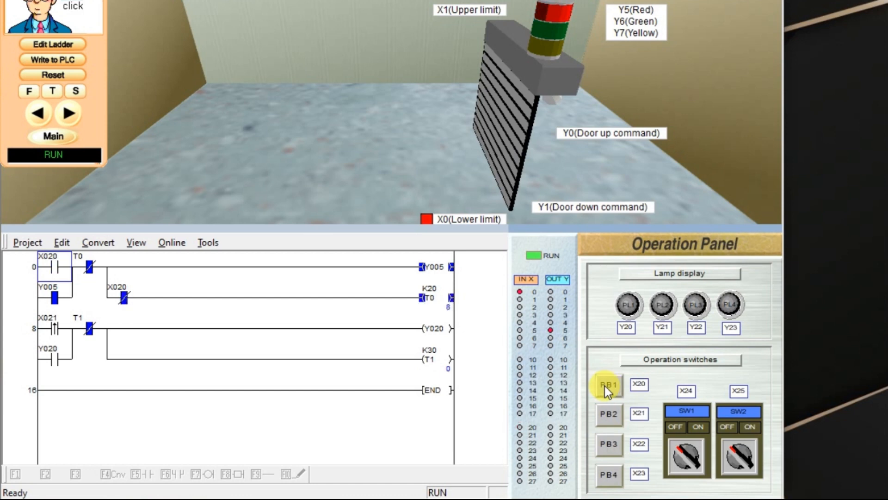
click(608, 384)
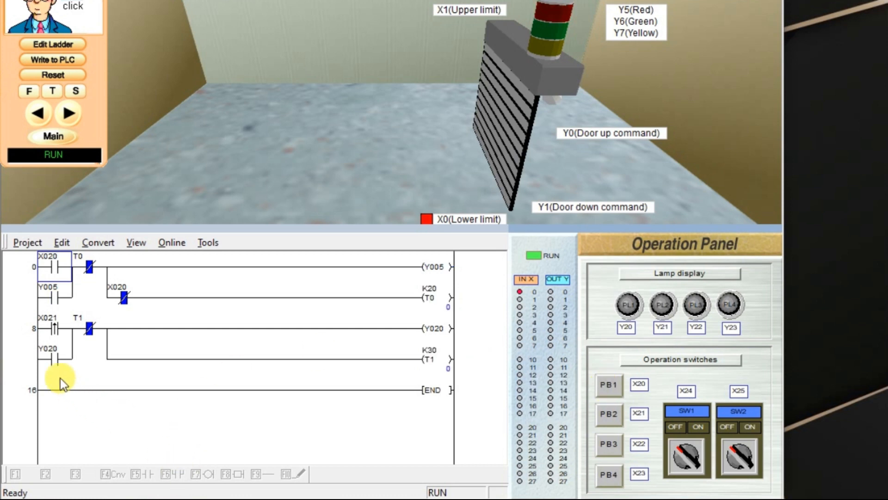
click(51, 328)
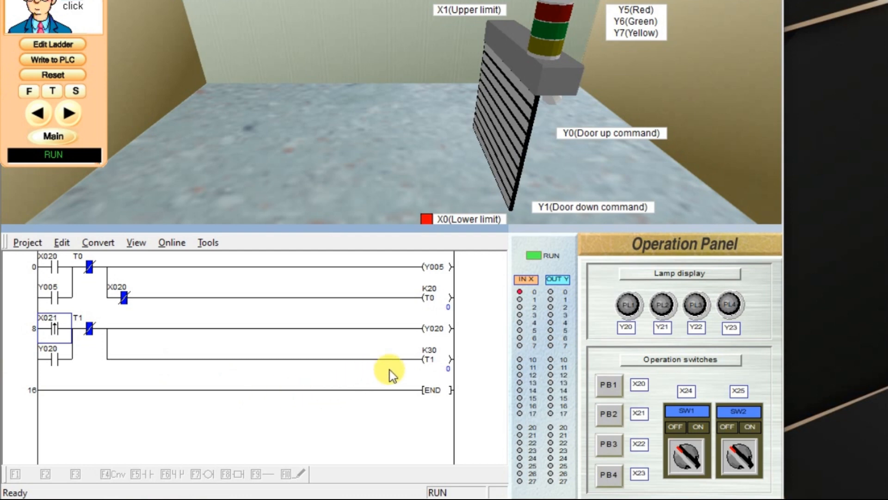
mouse_move(429, 367)
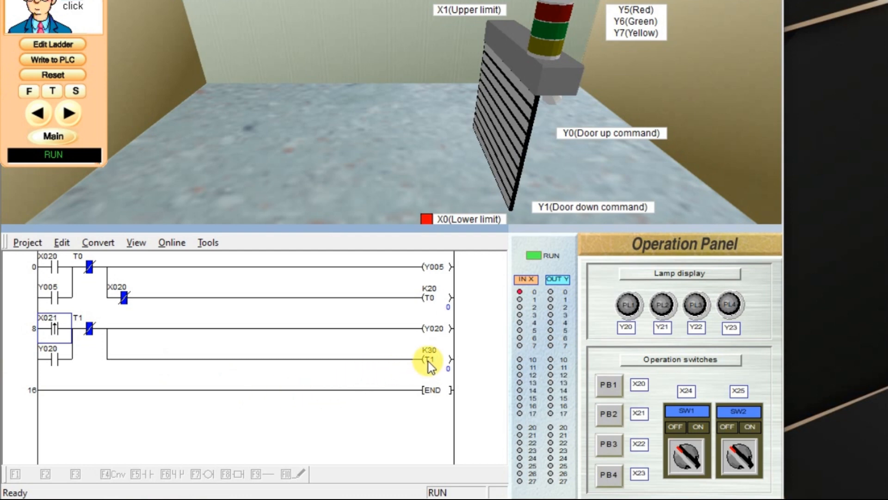
click(435, 329)
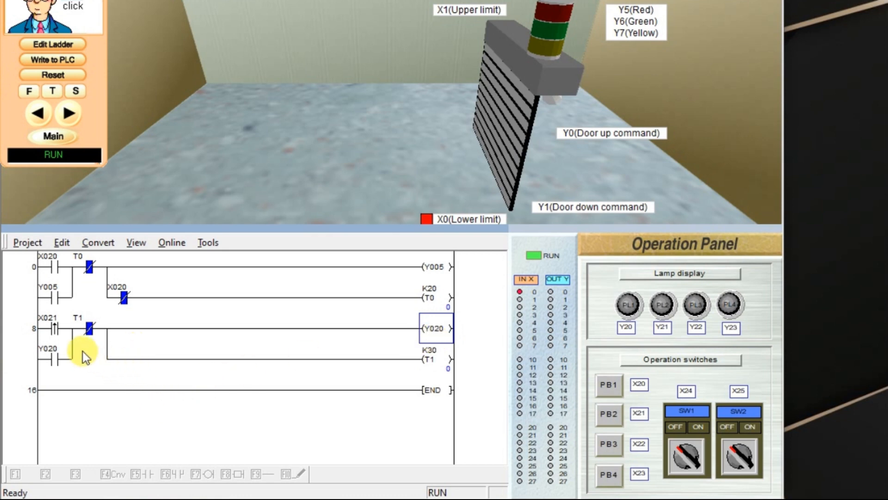
mouse_move(27, 323)
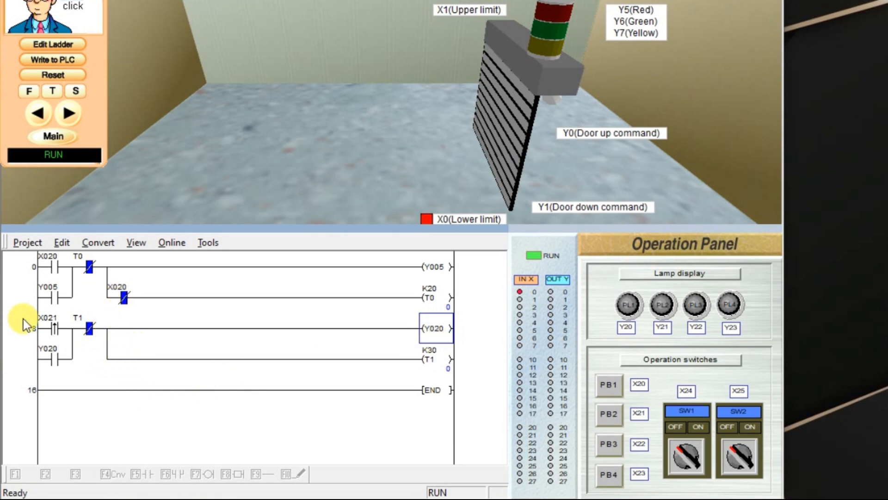
click(159, 360)
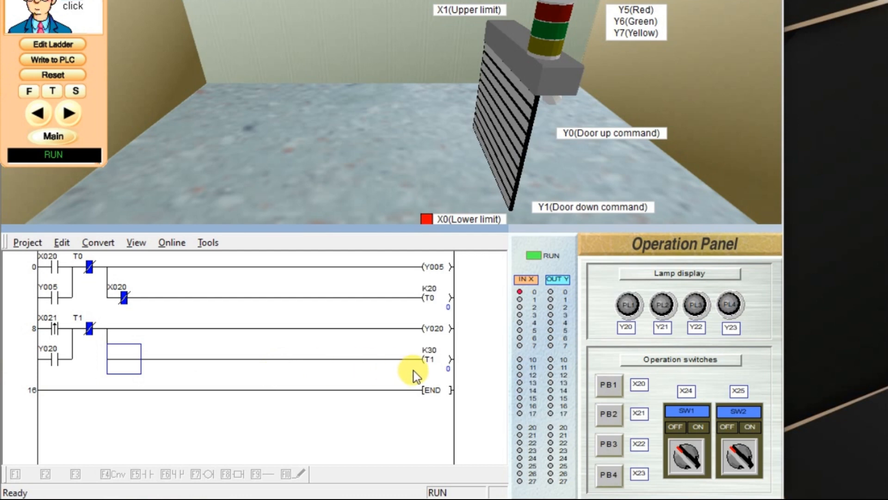
click(435, 358)
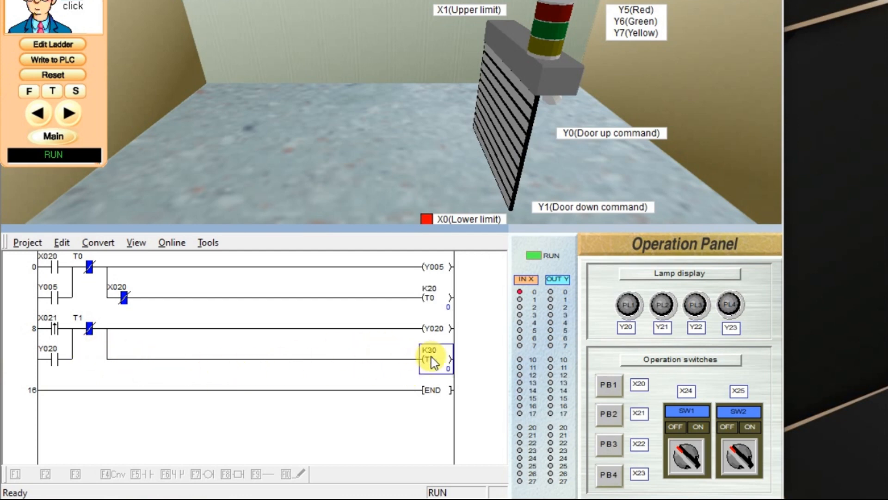
click(608, 413)
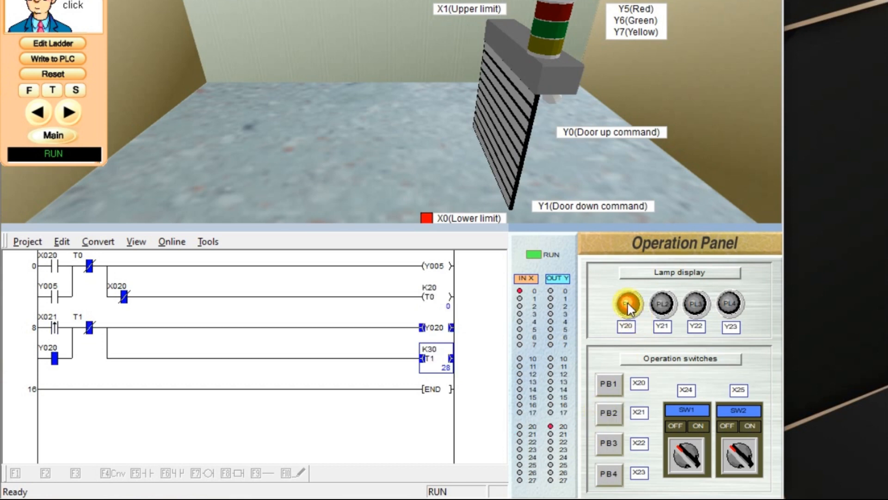
click(626, 304)
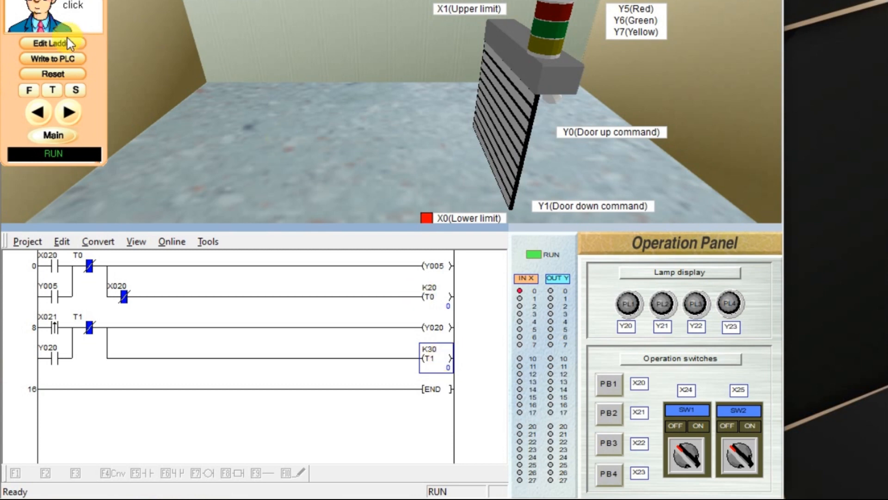
Return to ladder editing and delete both lines of the X20/T0/Y5 flasher rung.
click(52, 43)
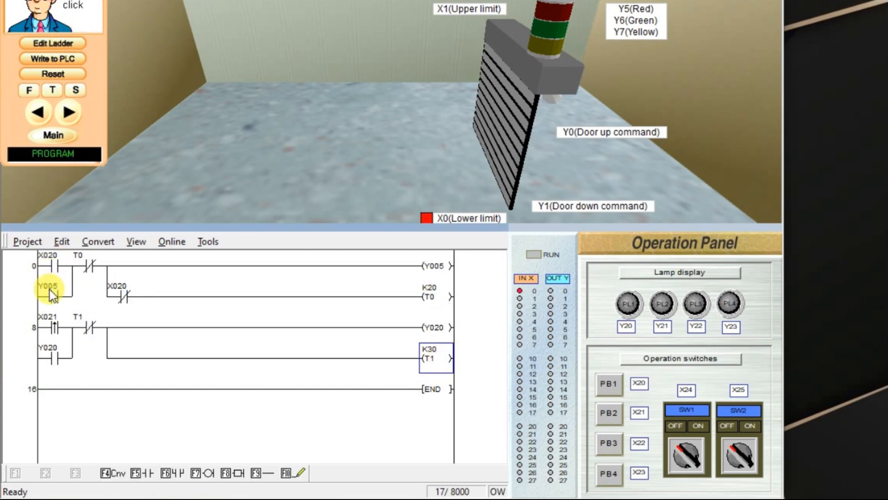
right_click(48, 287)
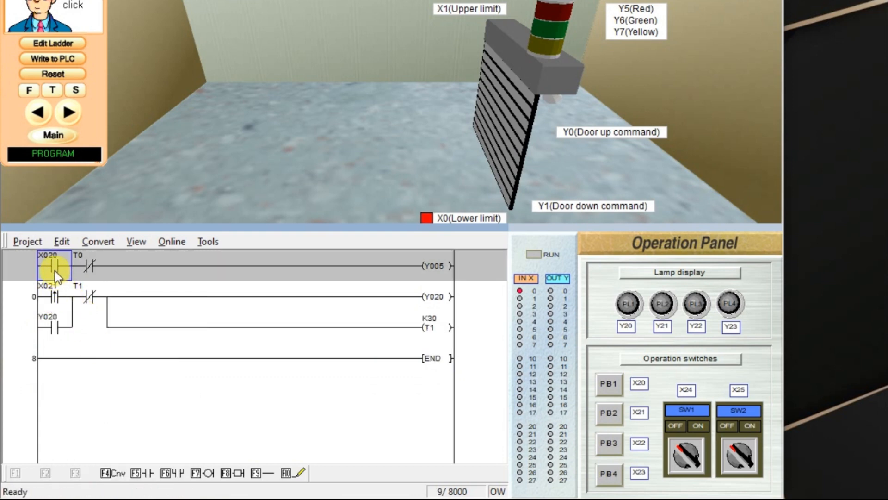
right_click(51, 265)
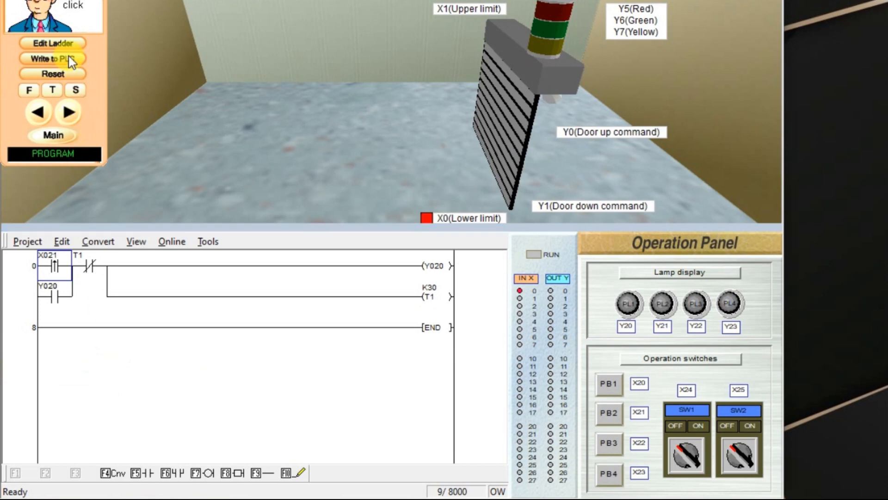
Write the one-shot ladder to the PLC, then trigger X21 several times to watch Y20 and T1.
click(52, 58)
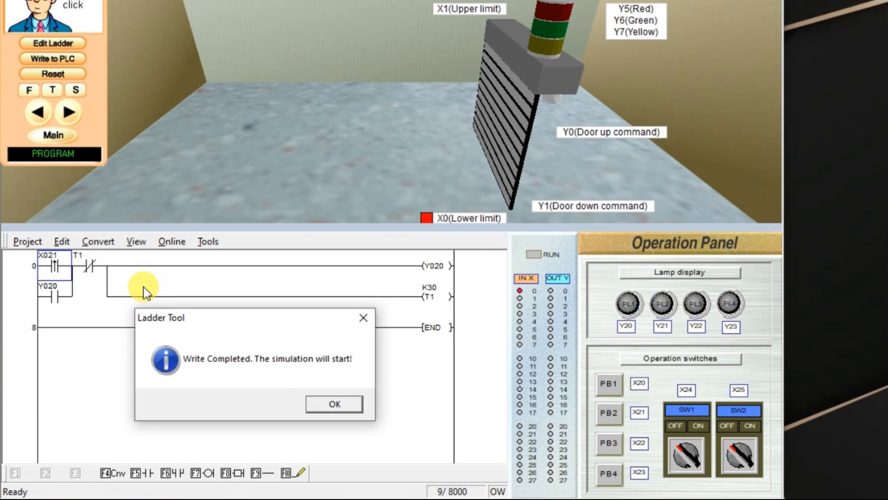
click(333, 404)
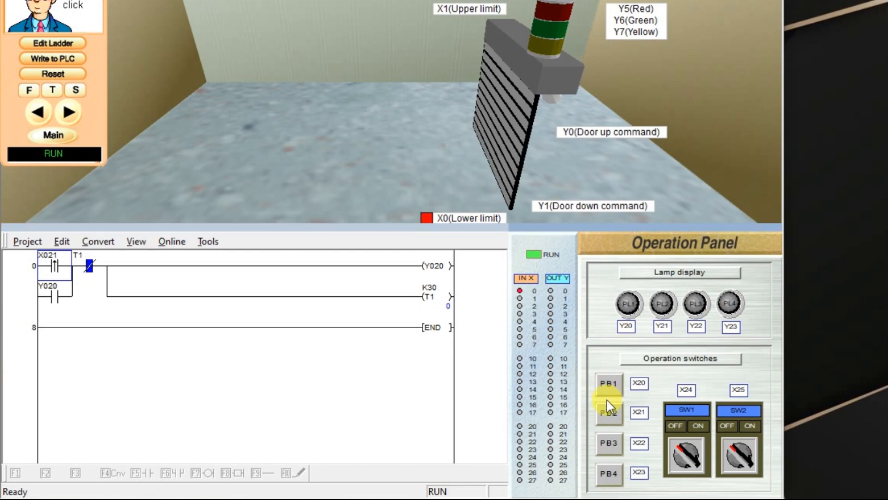
click(609, 412)
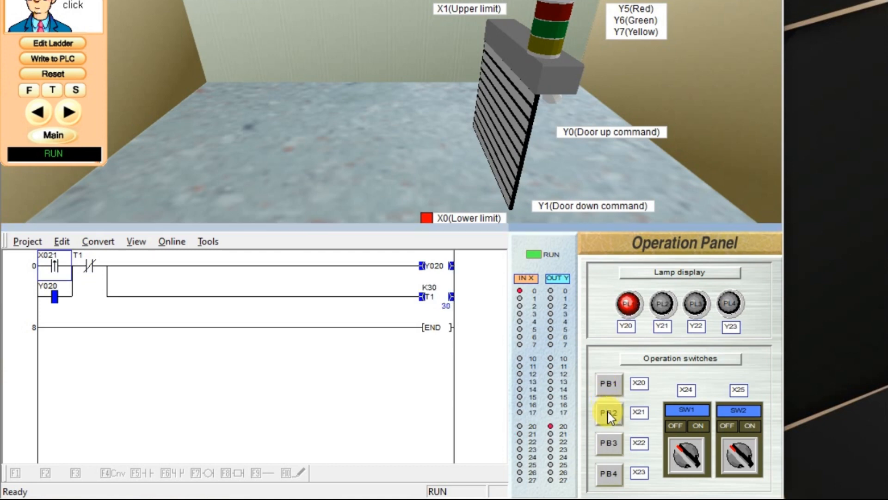
click(609, 412)
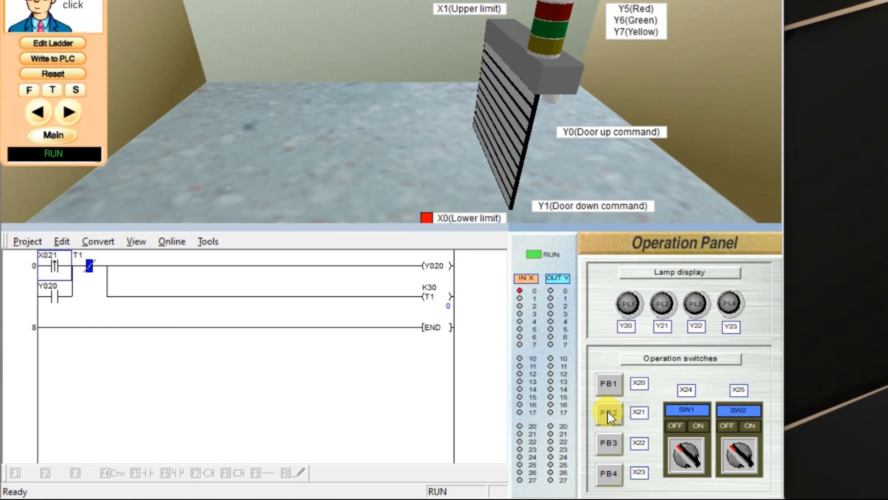
click(608, 412)
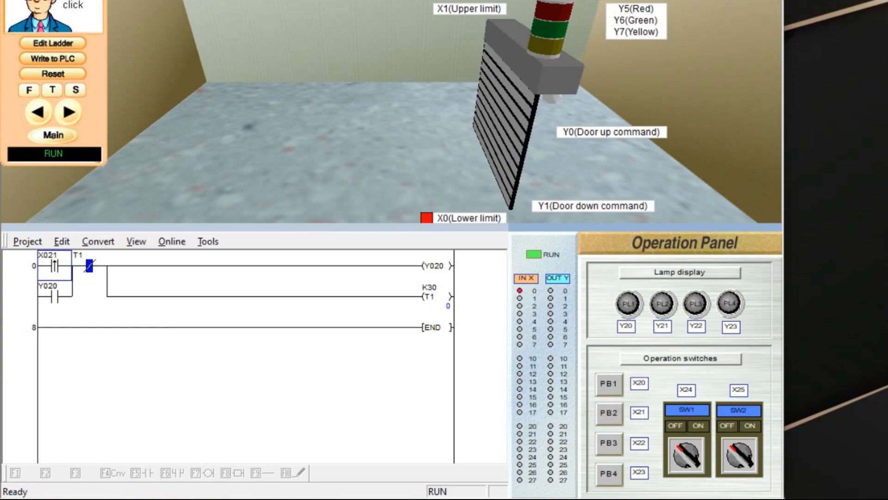